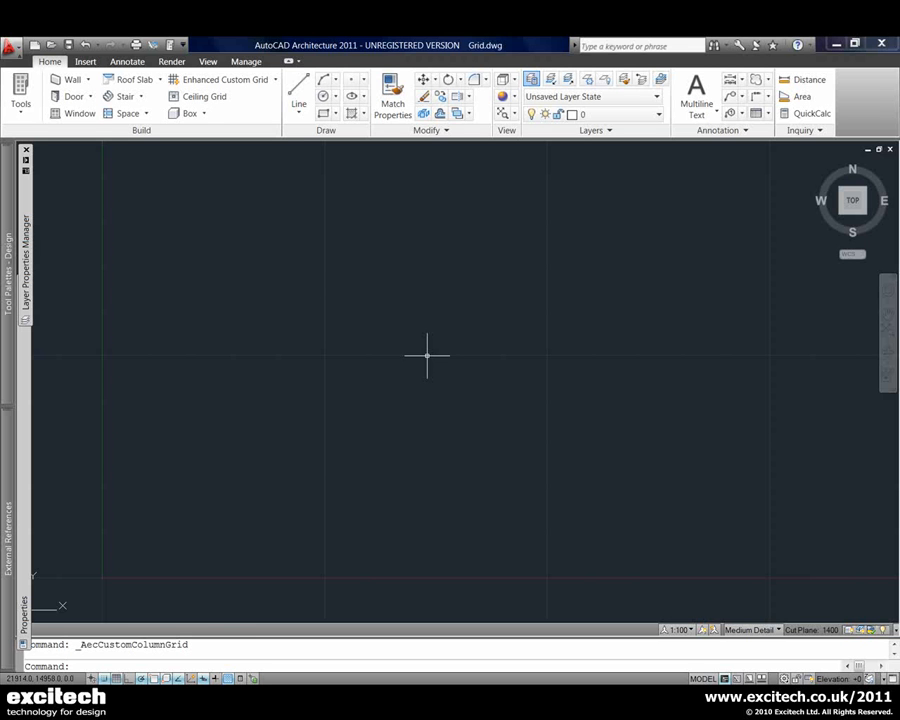
pyautogui.moveTo(380, 292)
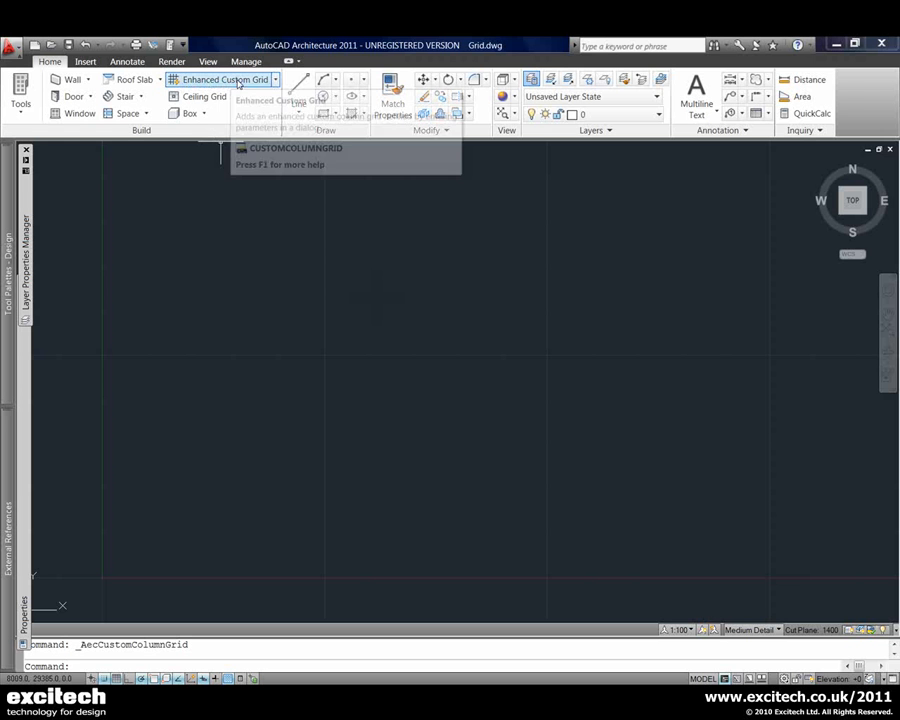
# Launch the Enhanced Custom Grid command from the Home tab
pyautogui.click(224, 80)
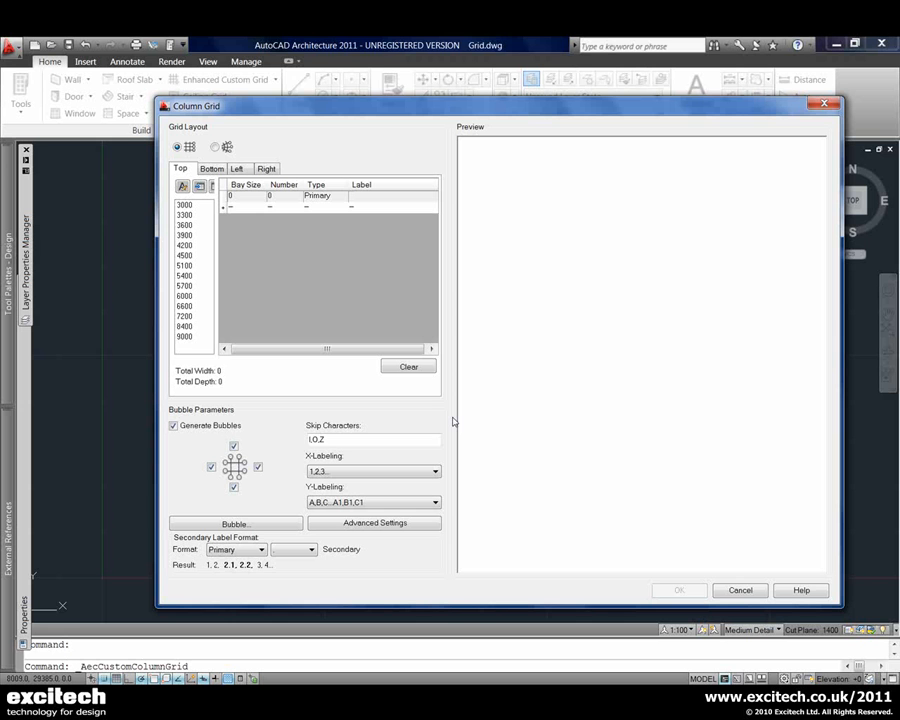
pyautogui.moveTo(546, 238)
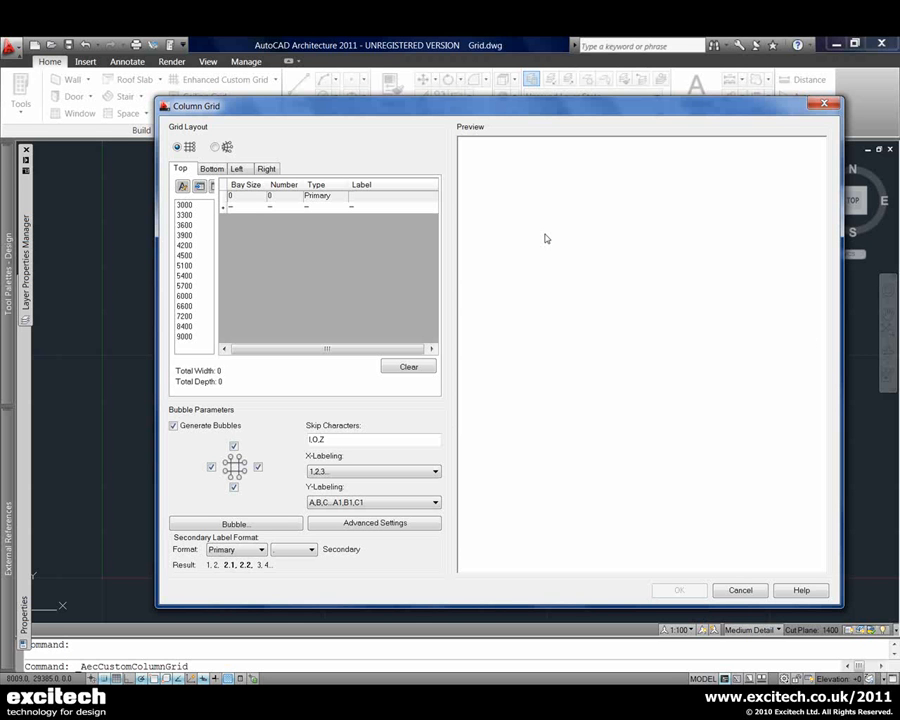
pyautogui.moveTo(576, 232)
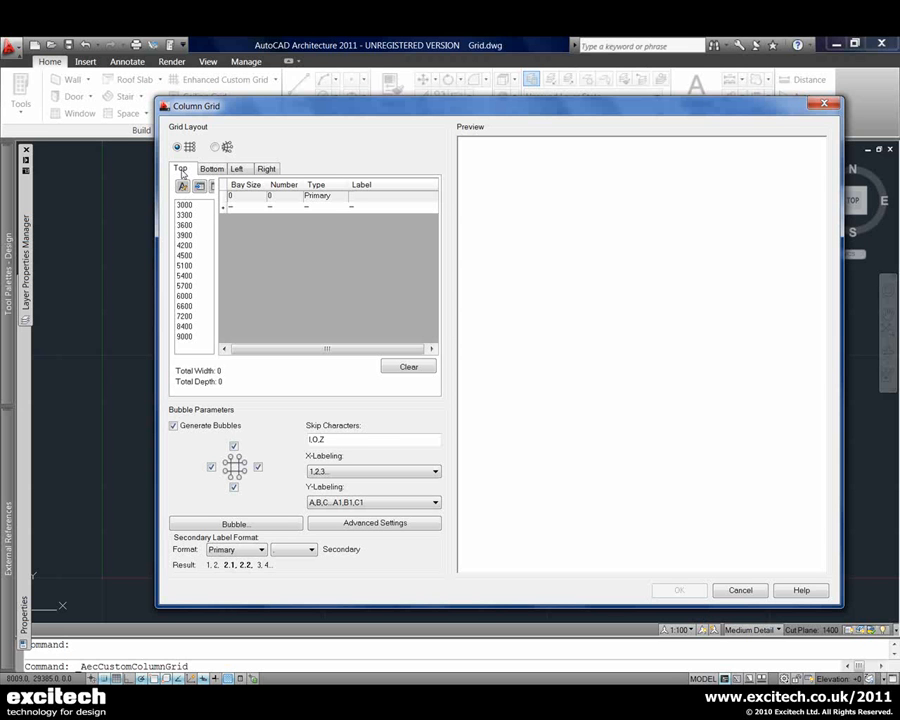
pyautogui.moveTo(292, 160)
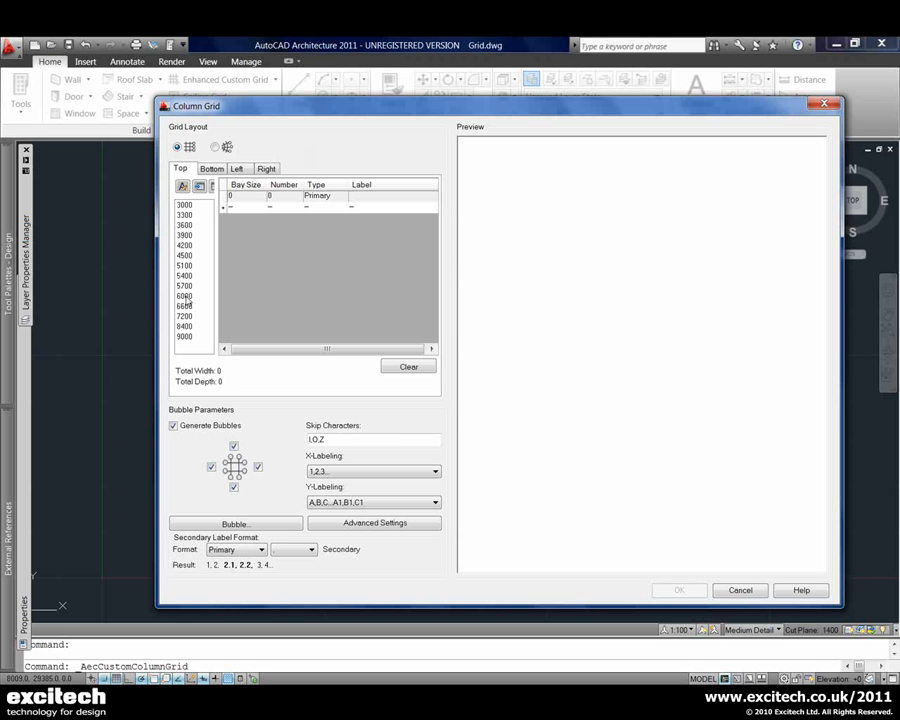
# Enter top-axis bays 9000, 3000, 3000, 6000 with the first 3000 bay set to Secondary
pyautogui.doubleClick(184, 296)
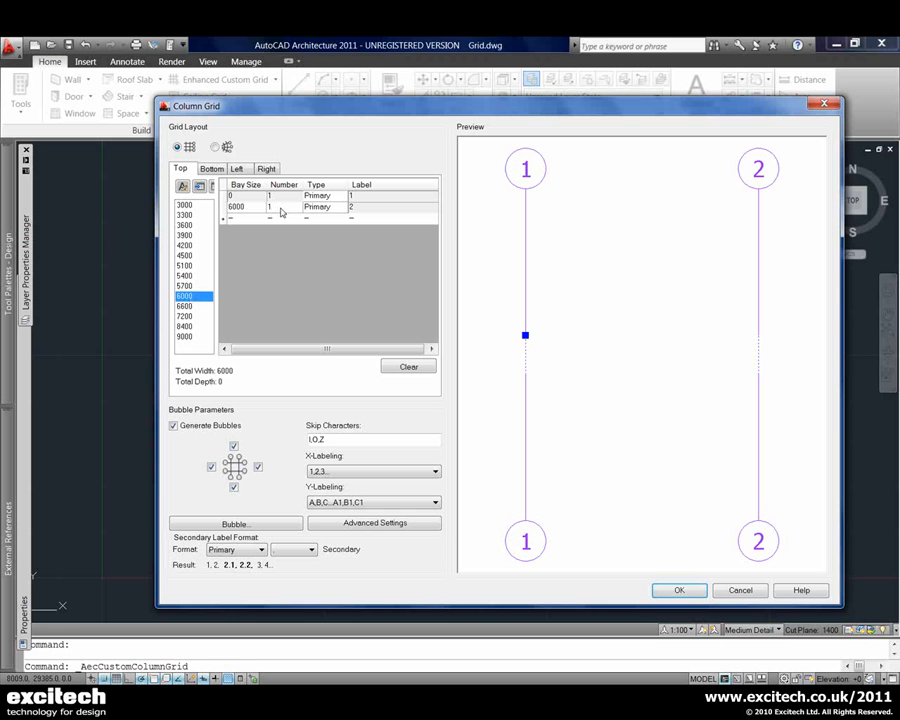
pyautogui.moveTo(780, 340)
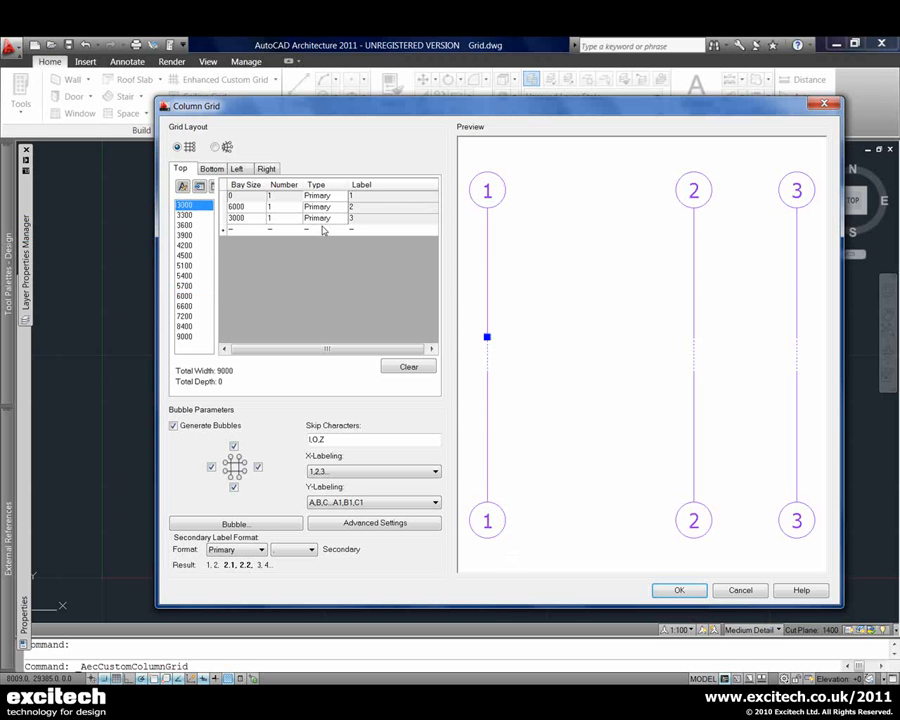
pyautogui.click(342, 218)
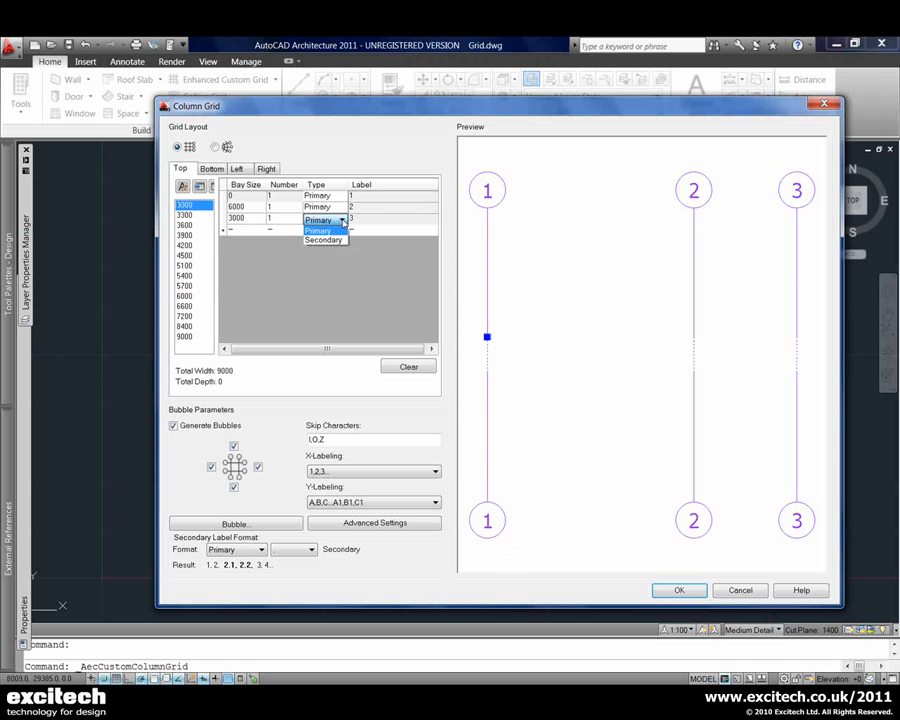
pyautogui.click(324, 240)
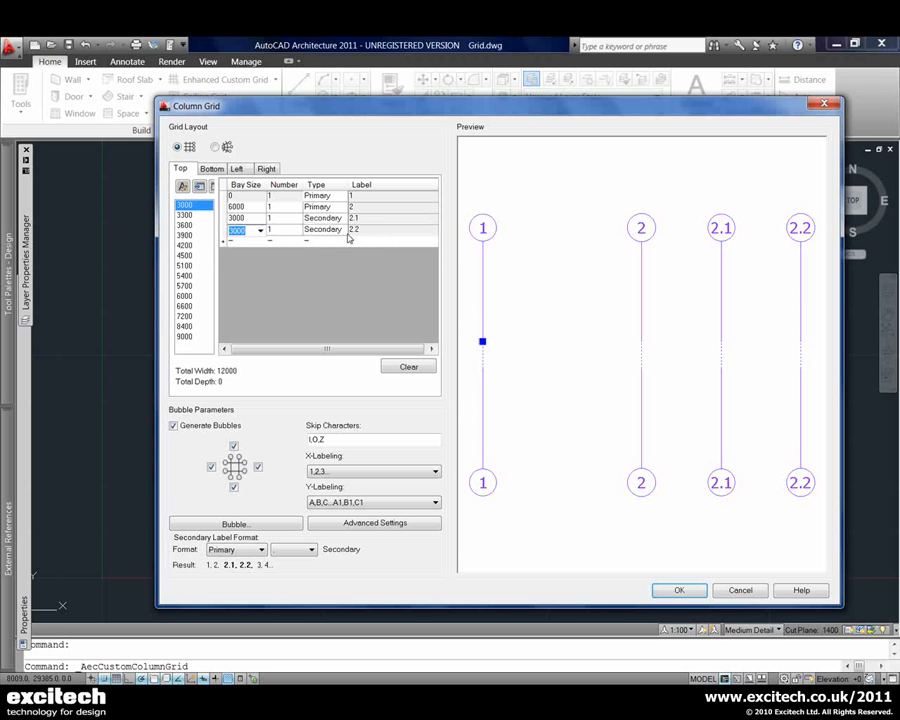
pyautogui.click(324, 232)
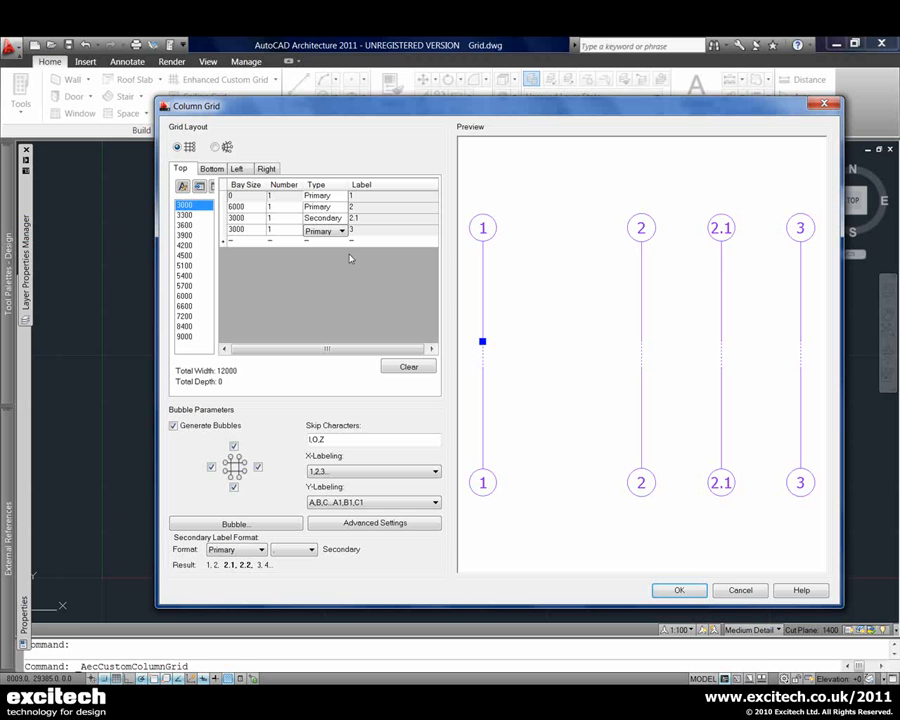
pyautogui.moveTo(680, 238)
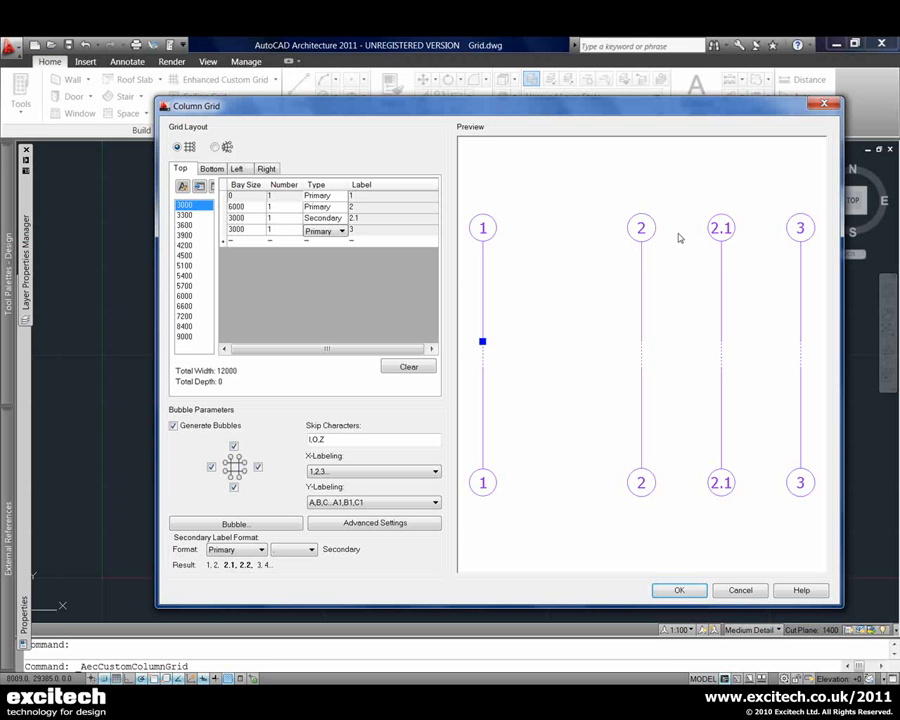
pyautogui.moveTo(720, 236)
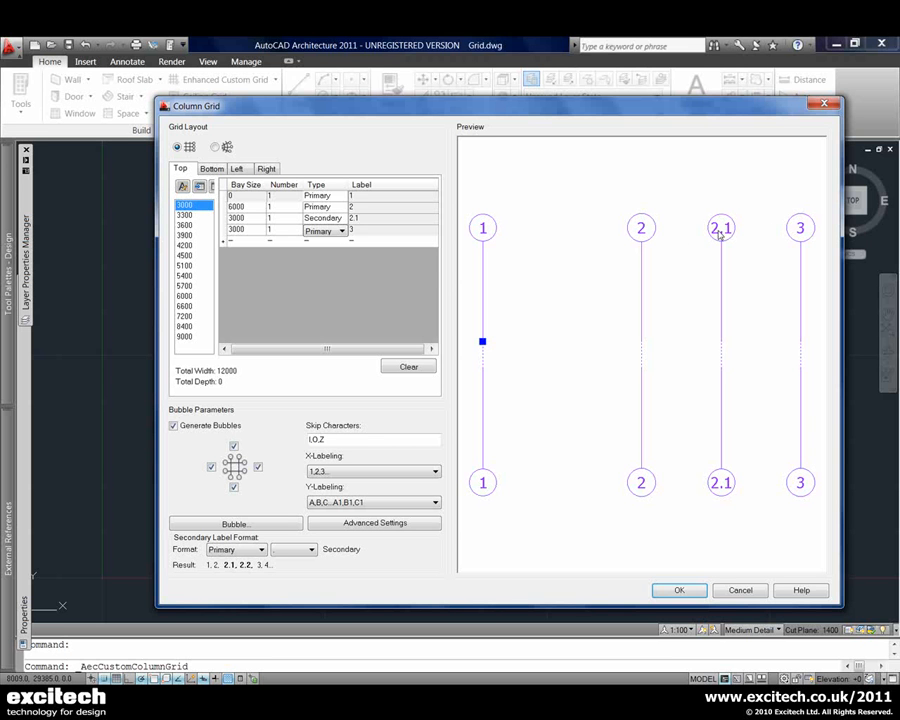
pyautogui.moveTo(740, 228)
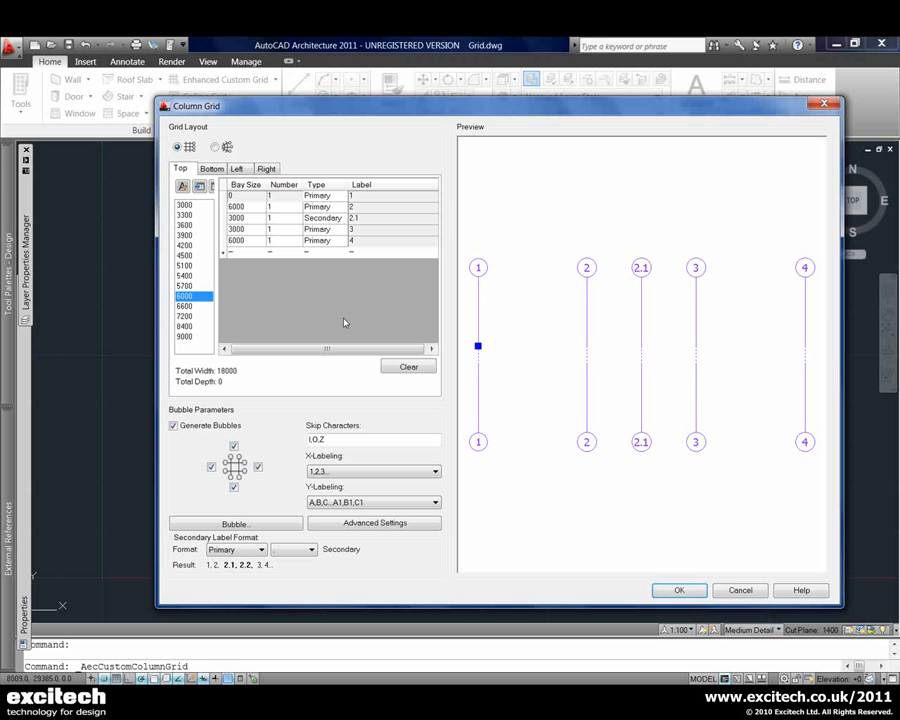
pyautogui.moveTo(366, 316)
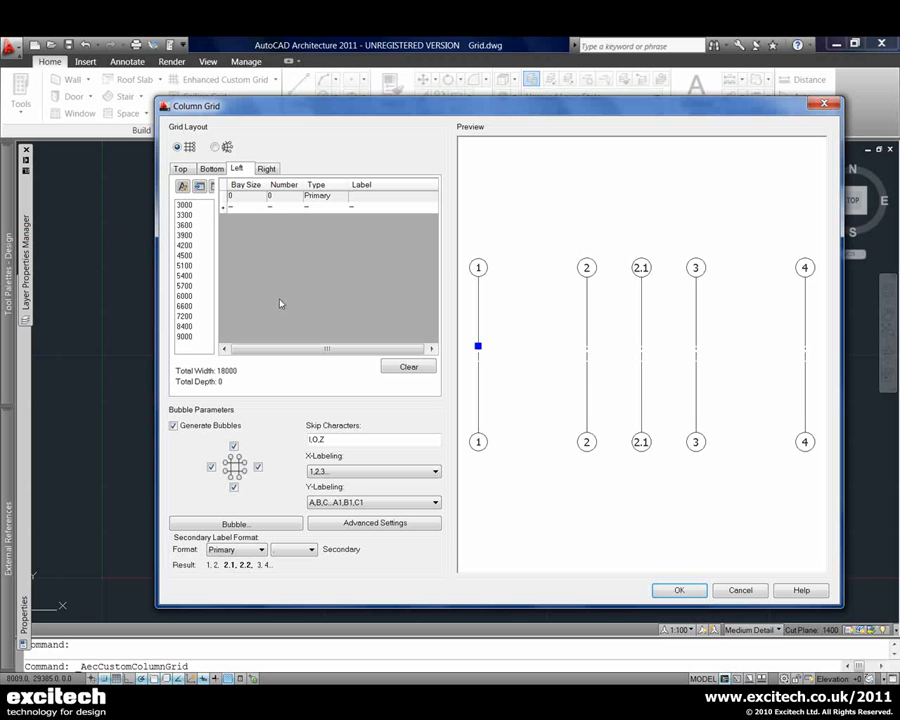
pyautogui.moveTo(280, 304)
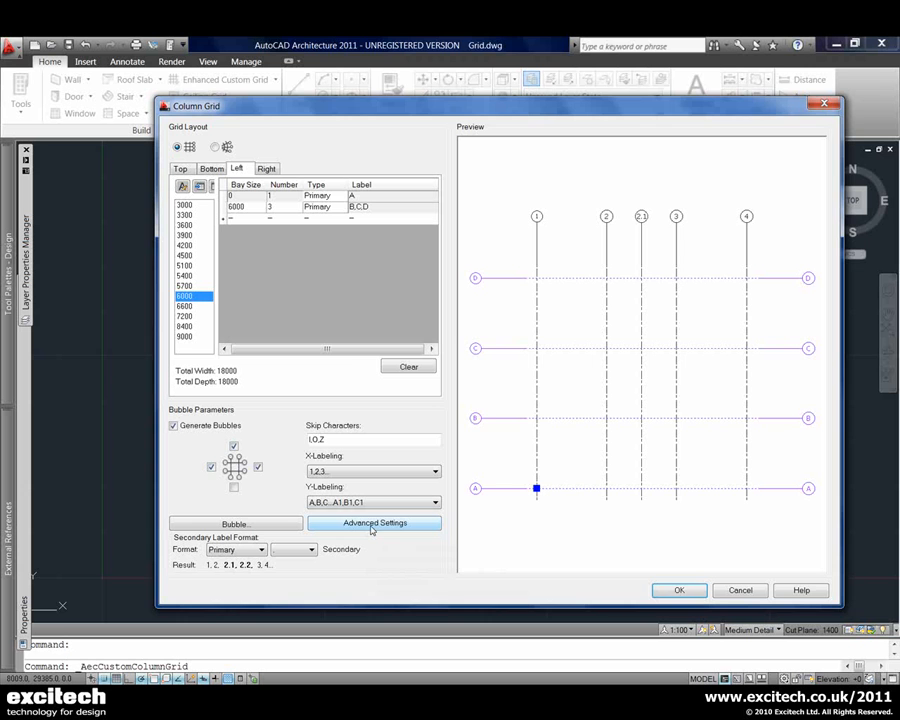
# Go to Advanced Settings for the side-axis grid layout
pyautogui.click(376, 522)
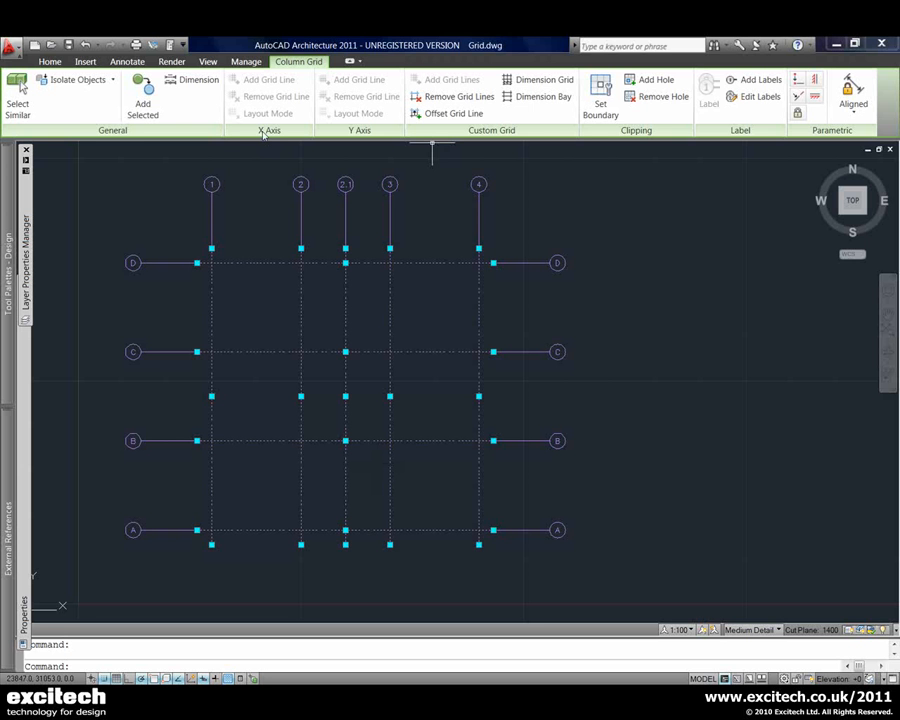
pyautogui.moveTo(316, 128)
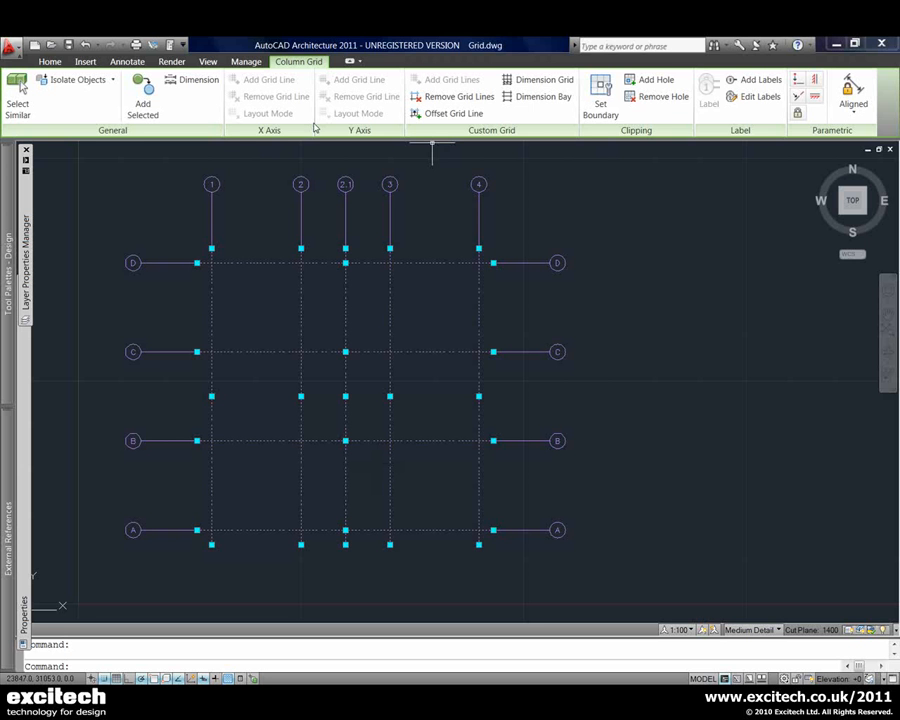
pyautogui.moveTo(668, 236)
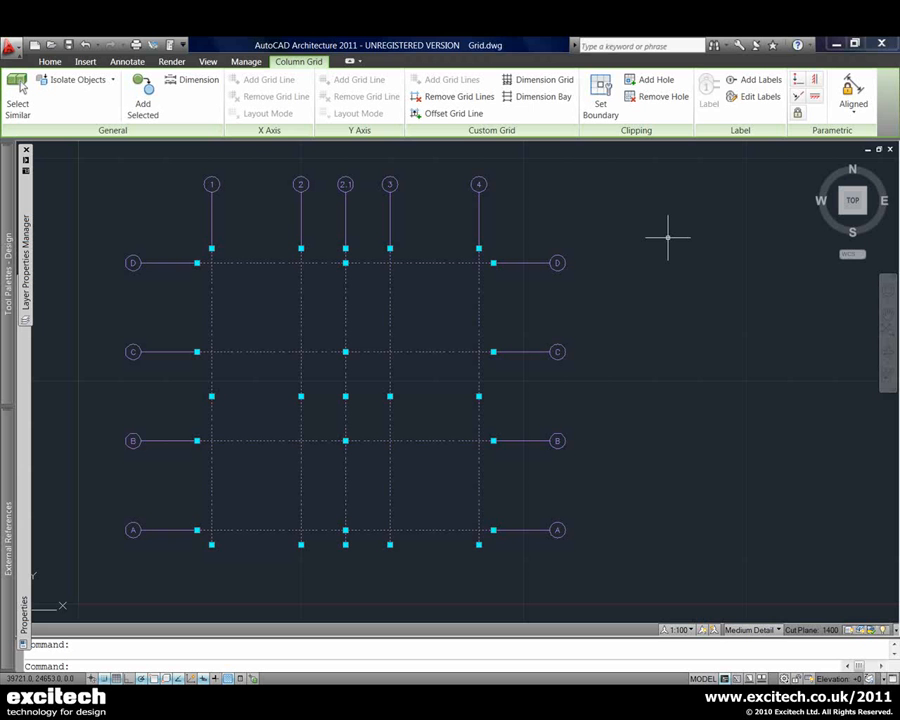
pyautogui.moveTo(454, 112)
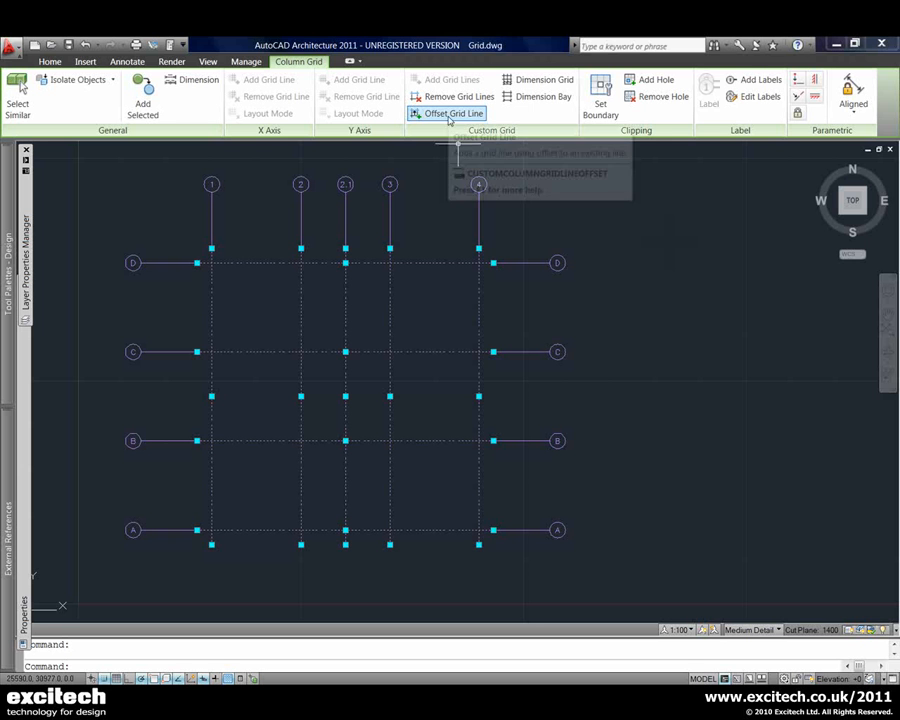
# Add grid line 1.1 offset 3000 from line 1 as a secondary line and reselect the grid
pyautogui.click(448, 112)
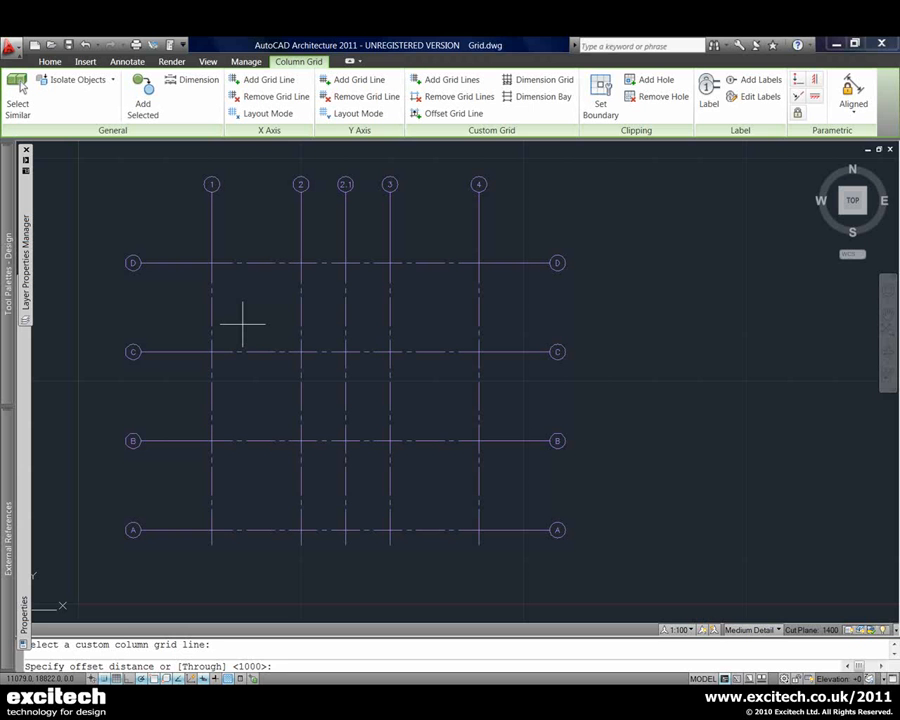
pyautogui.write('3000')
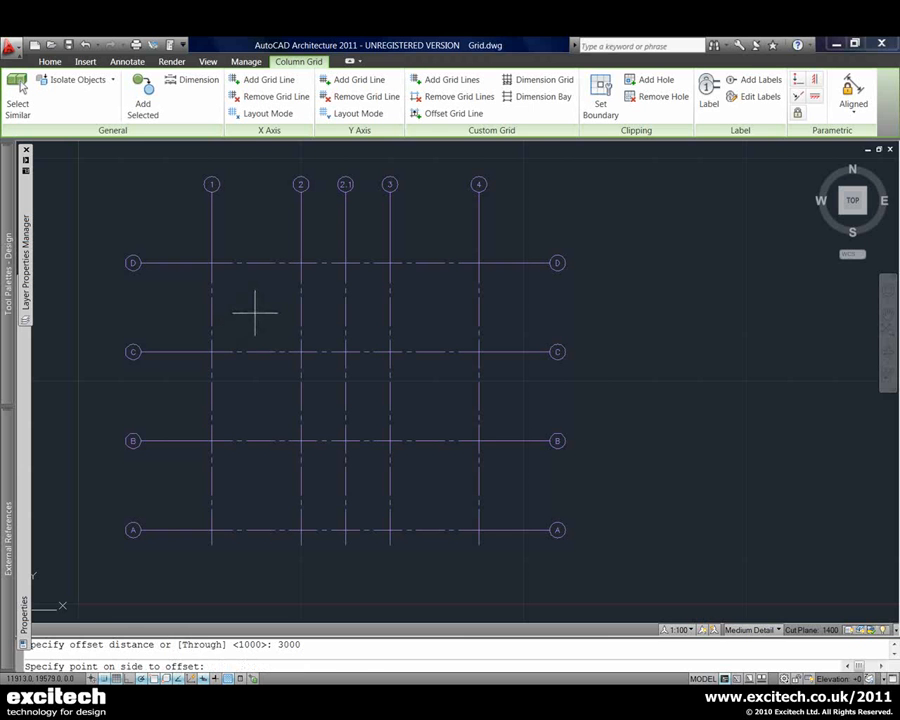
pyautogui.click(256, 344)
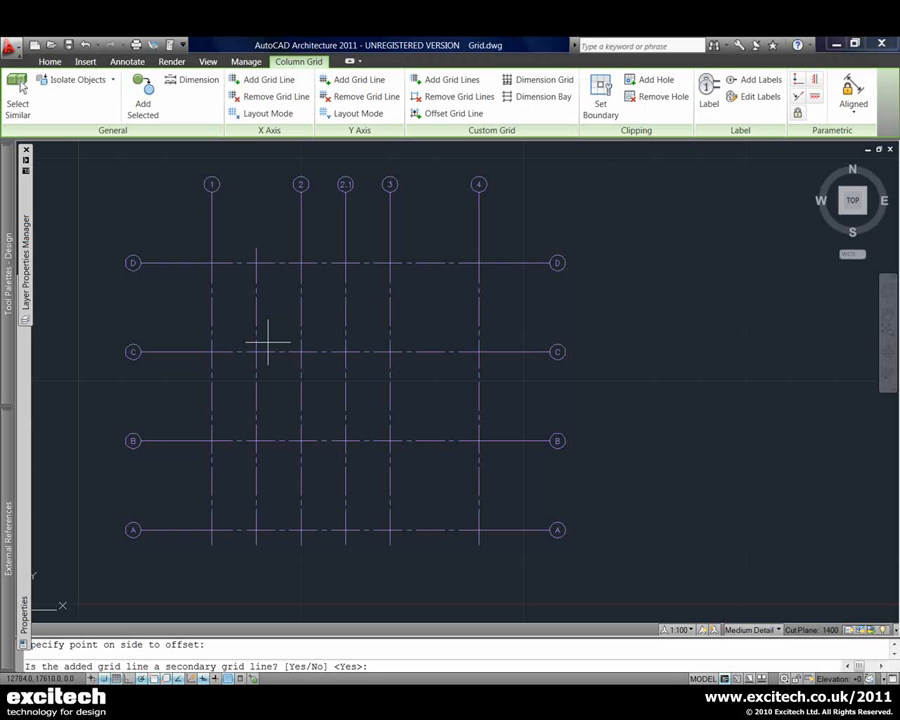
pyautogui.moveTo(278, 610)
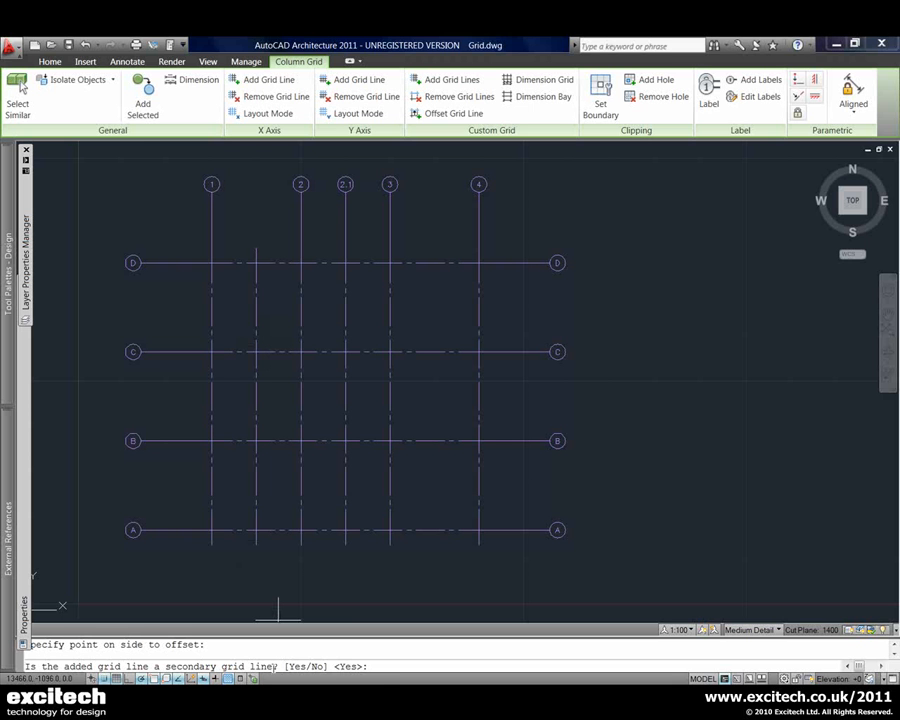
pyautogui.moveTo(276, 290)
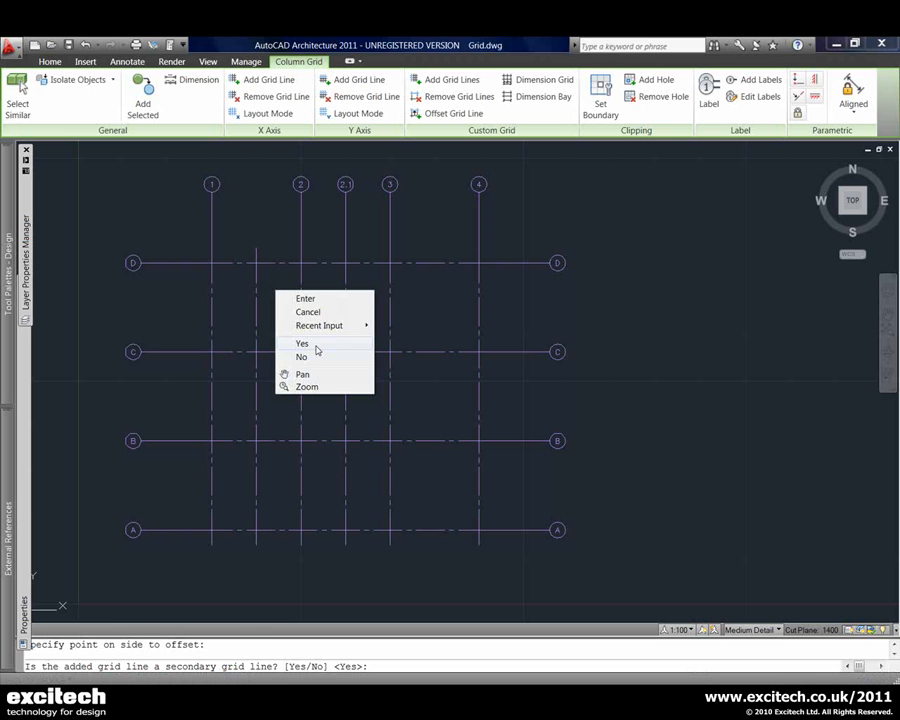
pyautogui.click(302, 344)
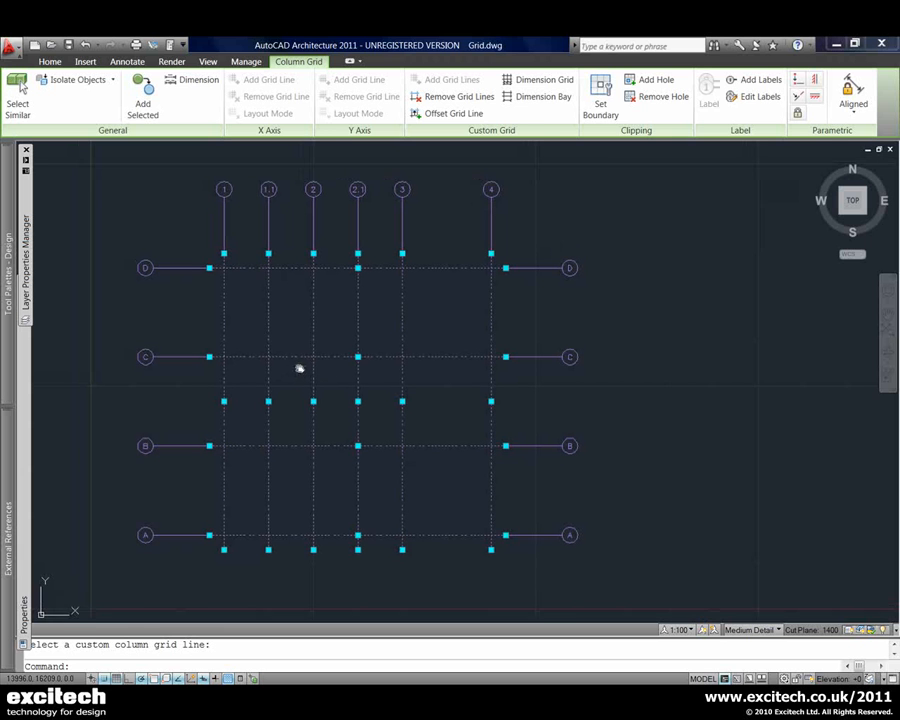
pyautogui.press('Escape')
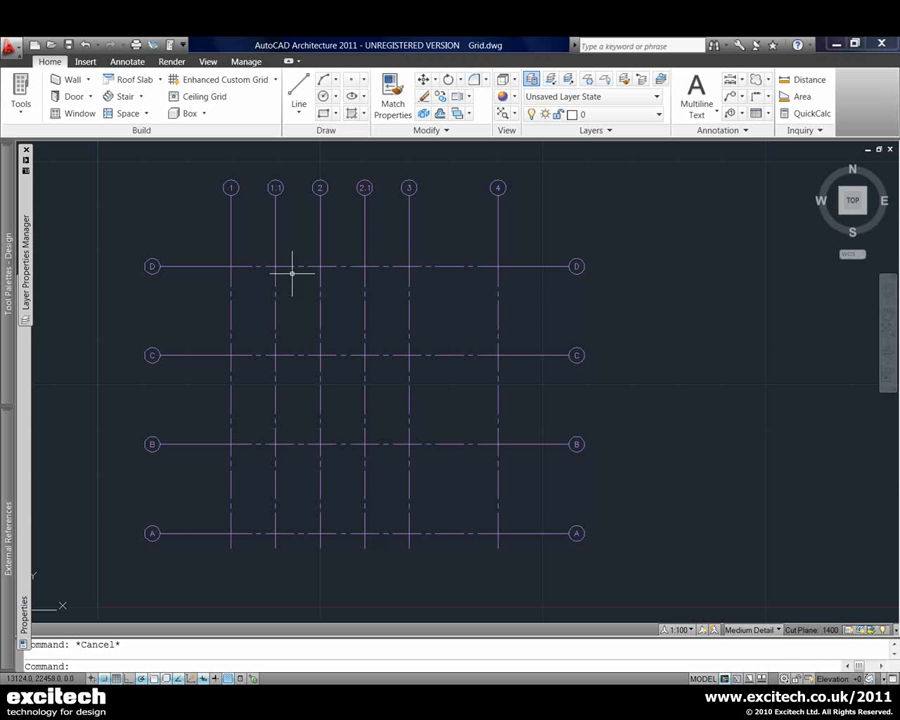
pyautogui.click(364, 356)
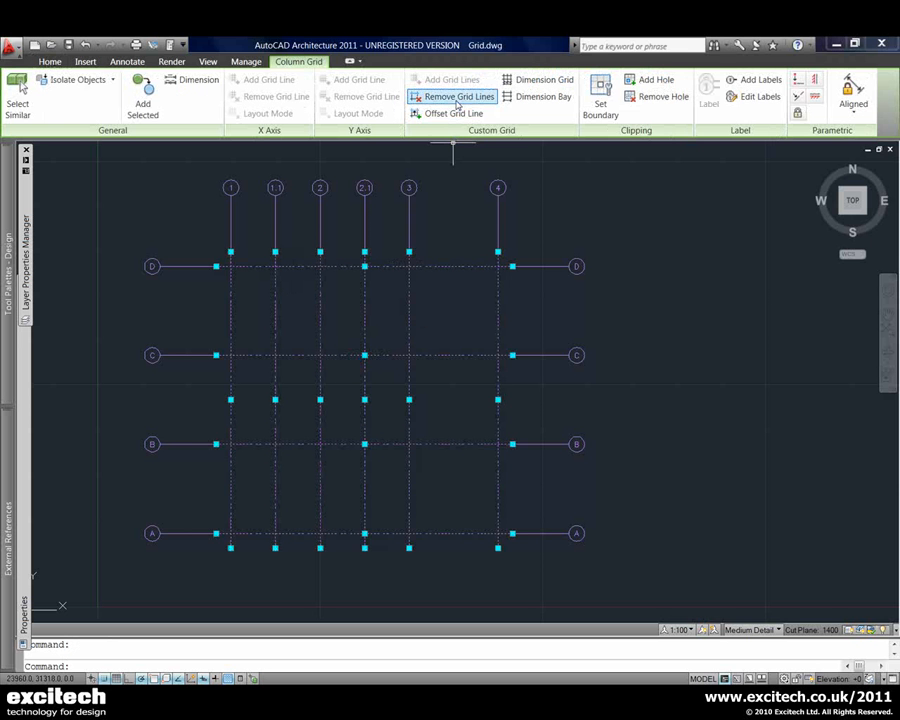
# Begin Remove Grid Lines on the selected column grid
pyautogui.click(460, 96)
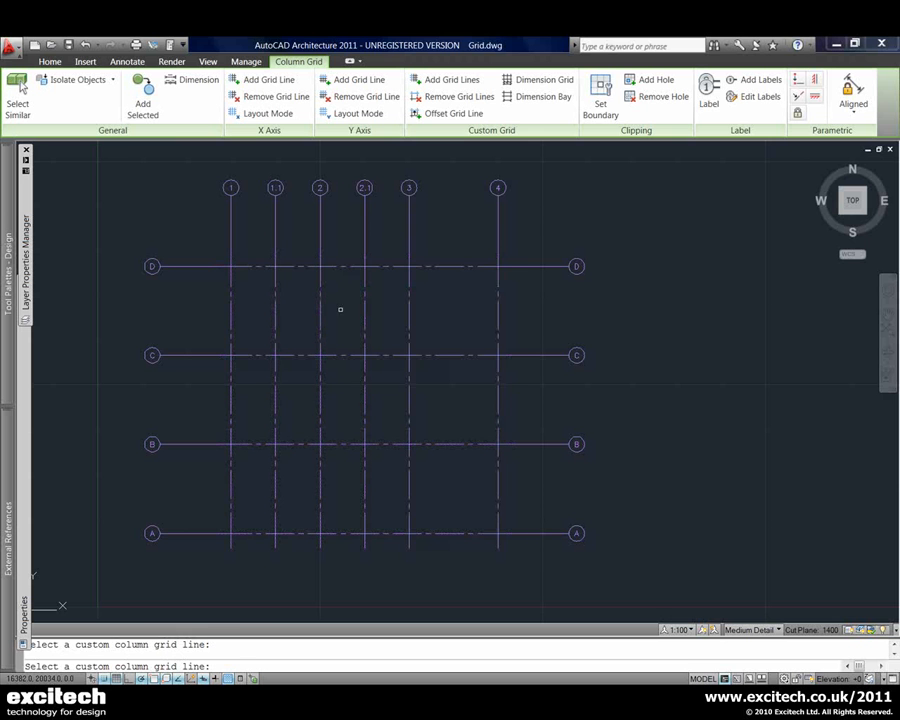
pyautogui.moveTo(282, 330)
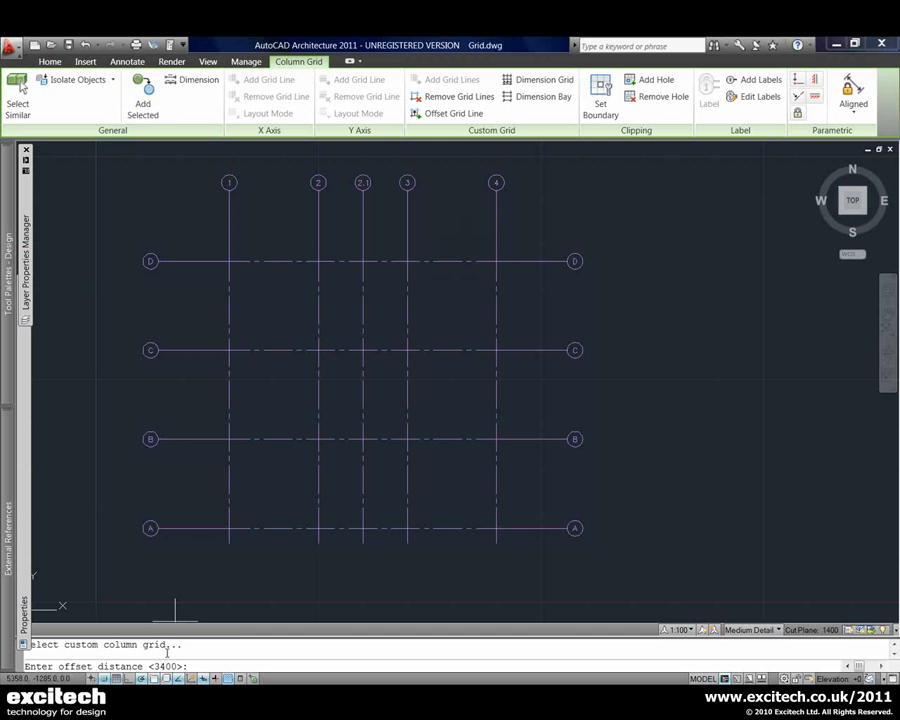
pyautogui.moveTo(466, 312)
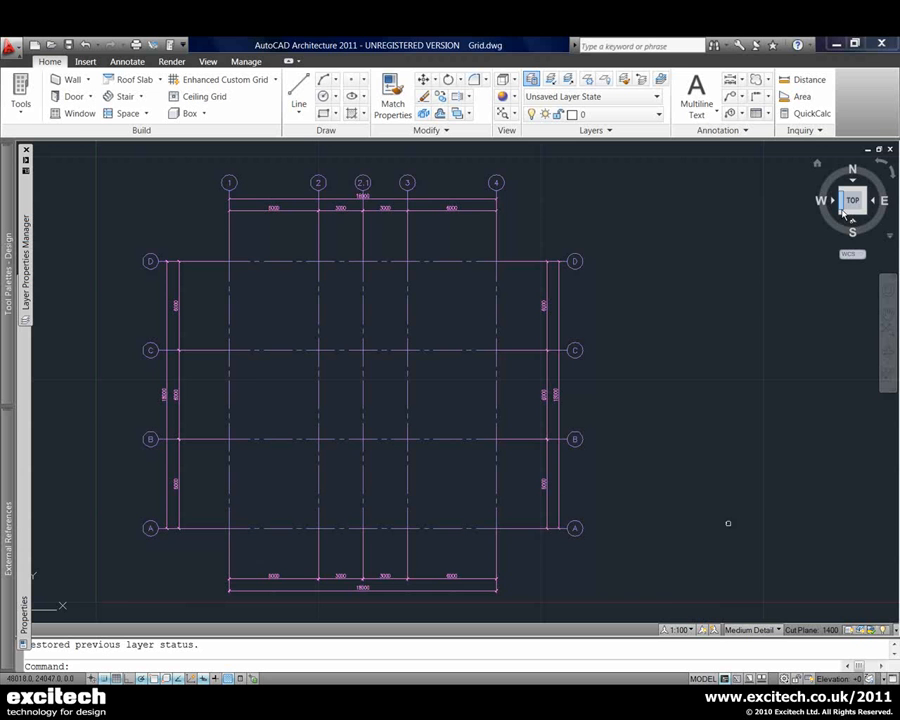
# Pan the drawing to show the rounded column profile polyline
pyautogui.click(838, 184)
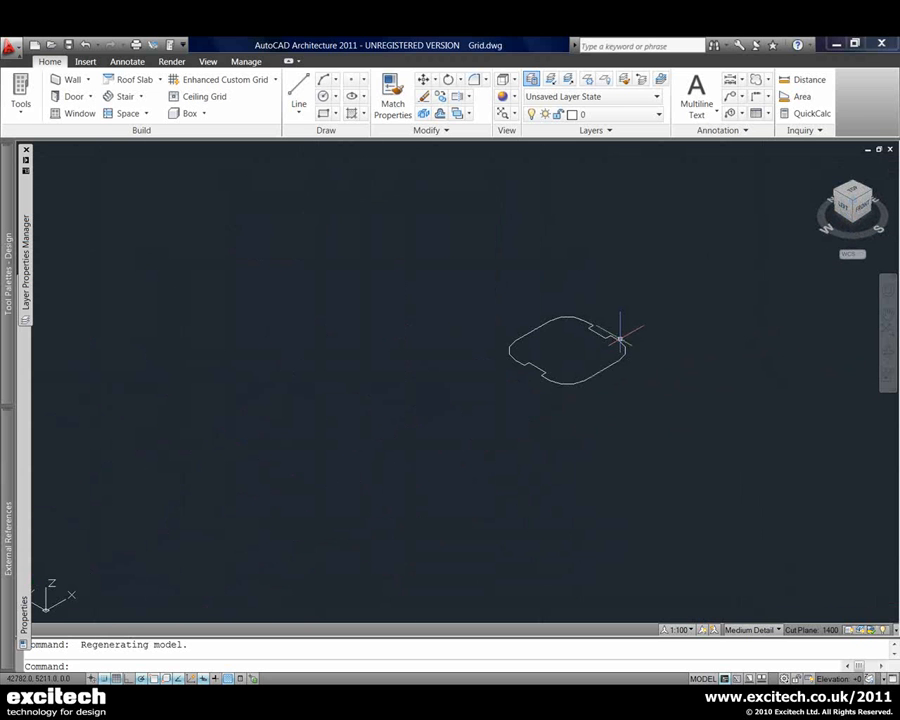
# Deselect the rounded profile and launch Custom Column from the structural drop-down
pyautogui.click(564, 350)
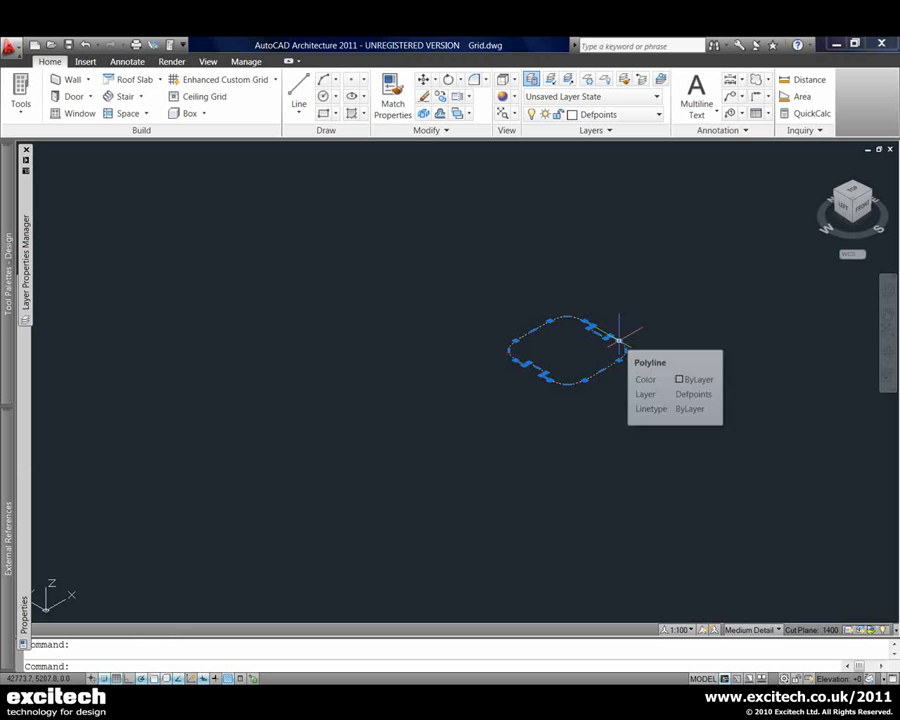
pyautogui.moveTo(480, 304)
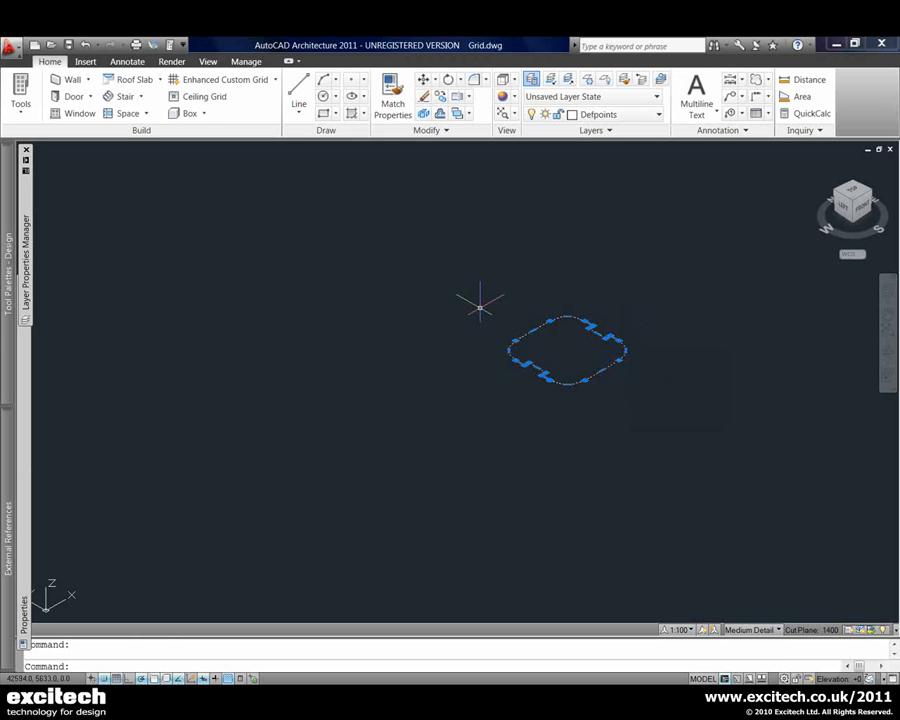
pyautogui.press('Escape')
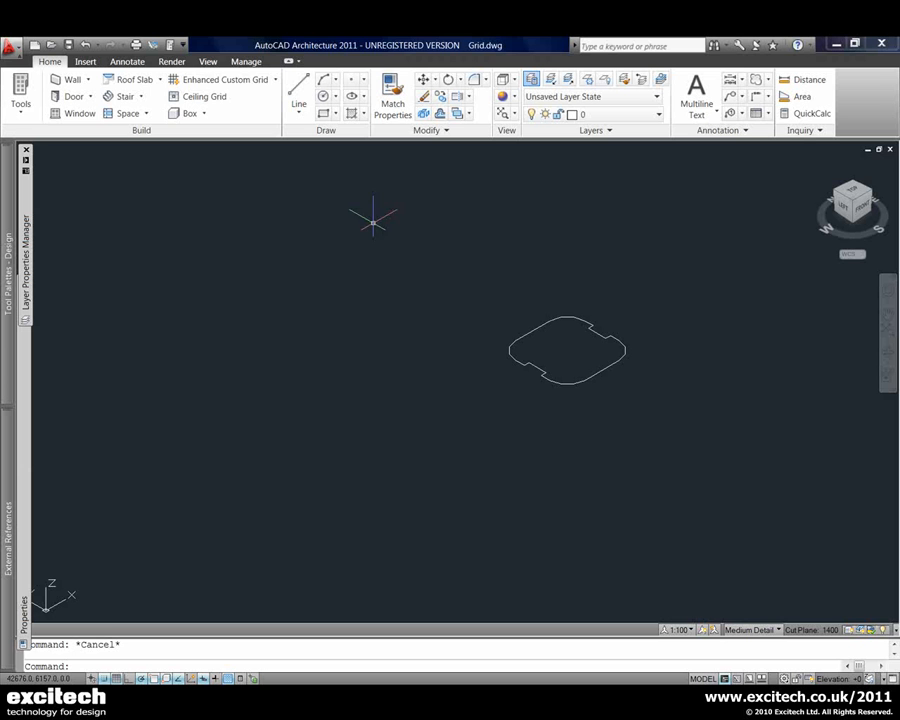
pyautogui.click(274, 80)
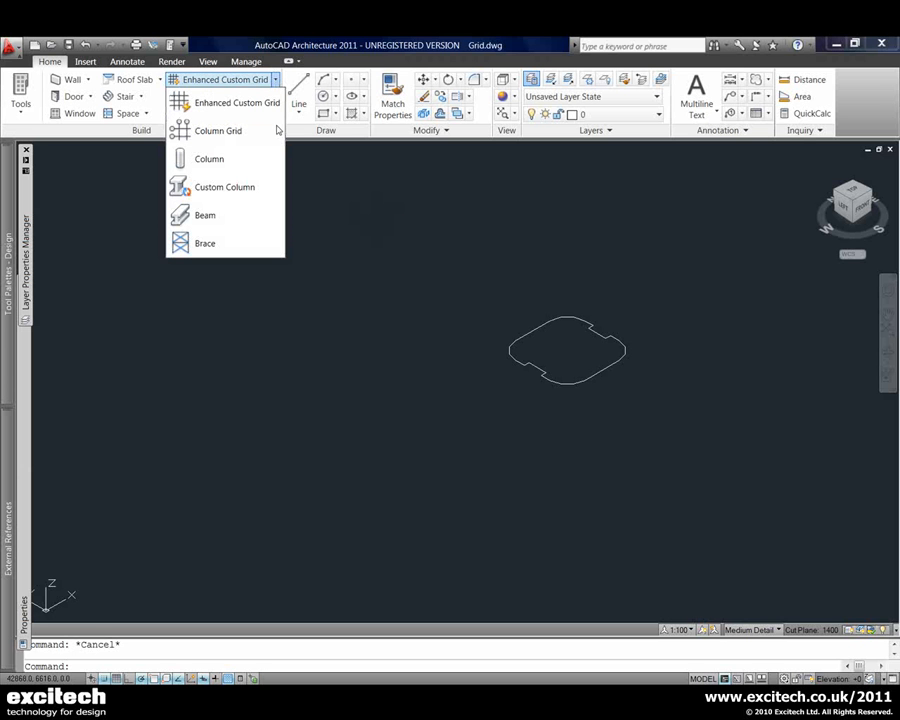
pyautogui.click(224, 188)
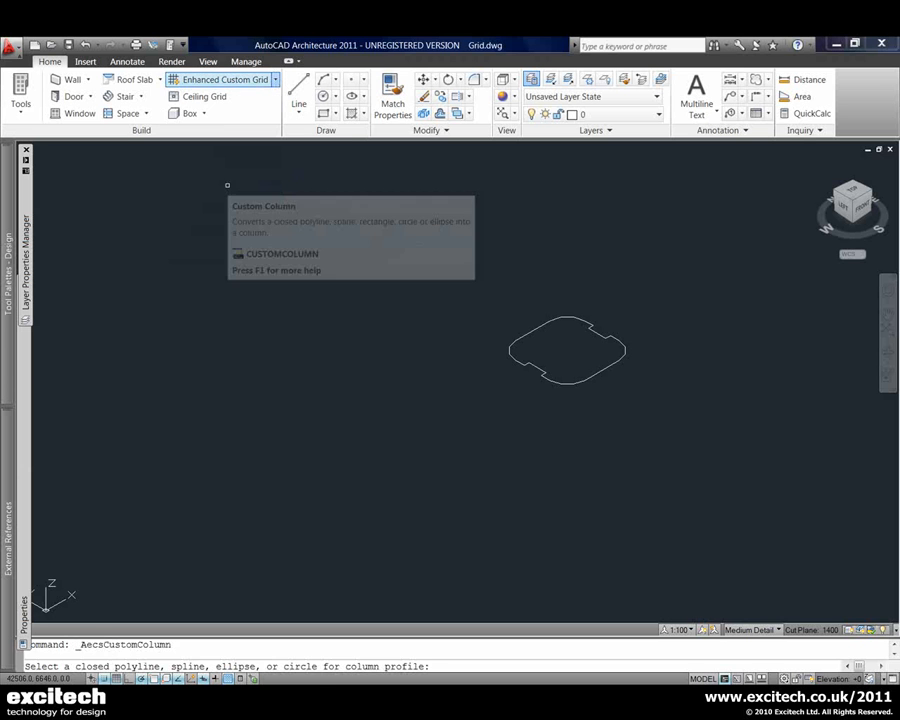
pyautogui.moveTo(562, 386)
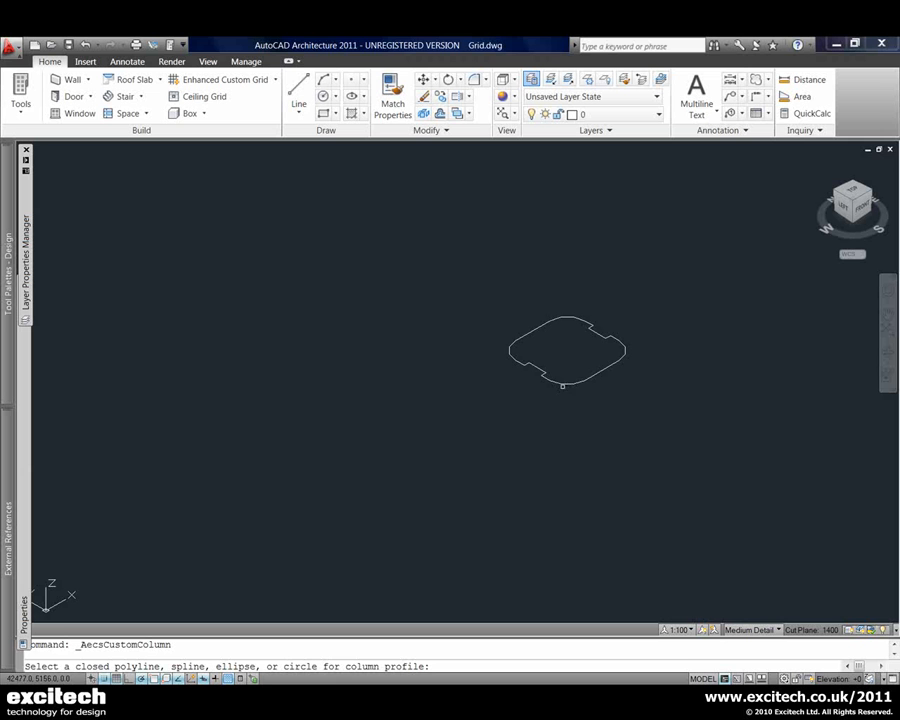
# Convert the rounded polyline into a column named 'Concrete Column' with Erase layout geometry set
pyautogui.click(568, 350)
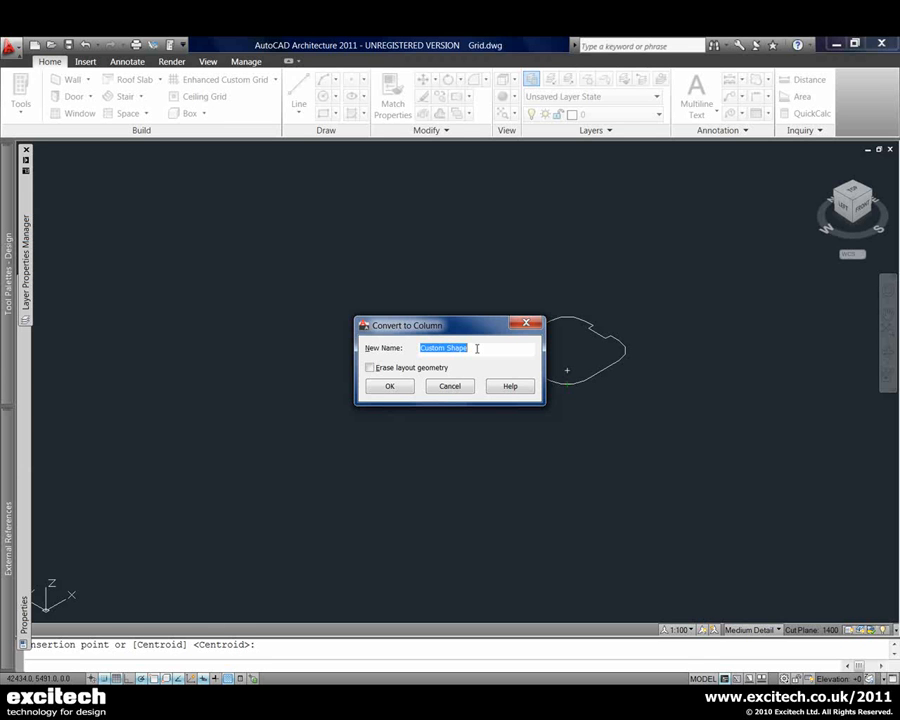
pyautogui.write('Conc')
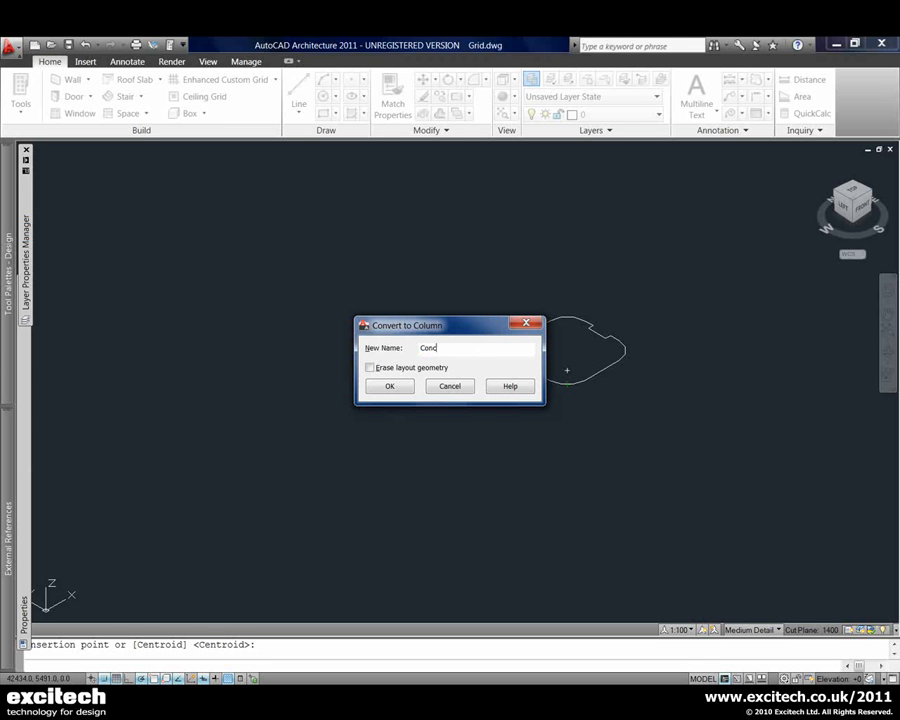
pyautogui.write('rete')
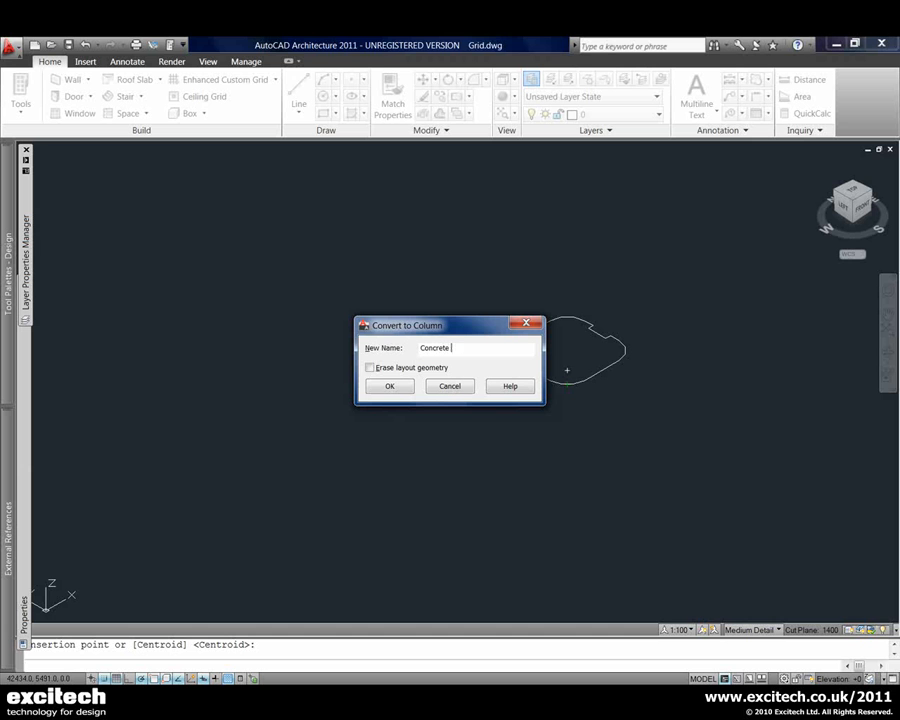
pyautogui.write('Column')
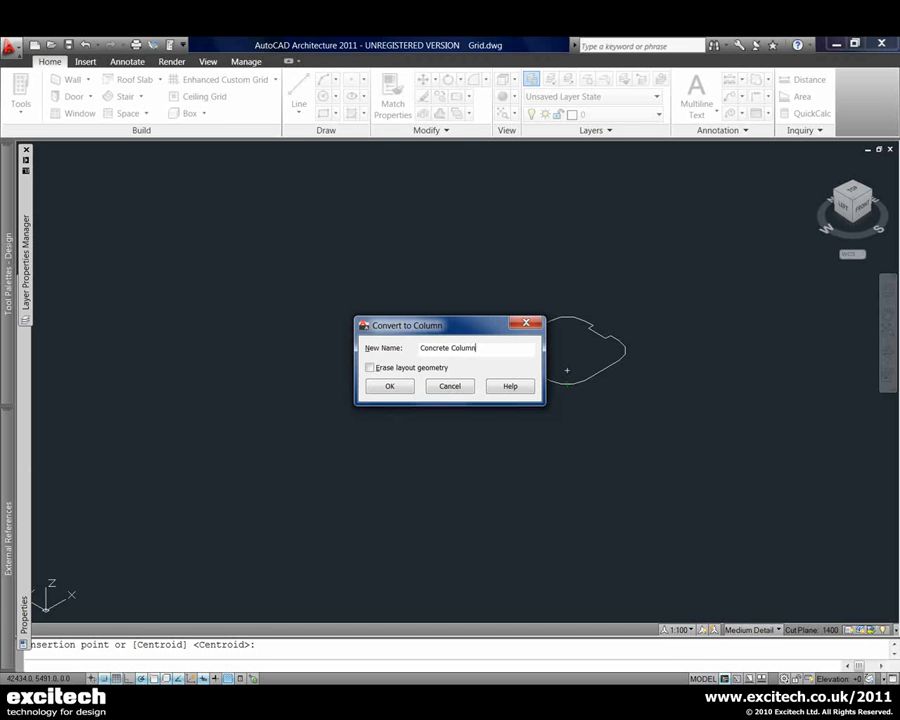
pyautogui.click(370, 368)
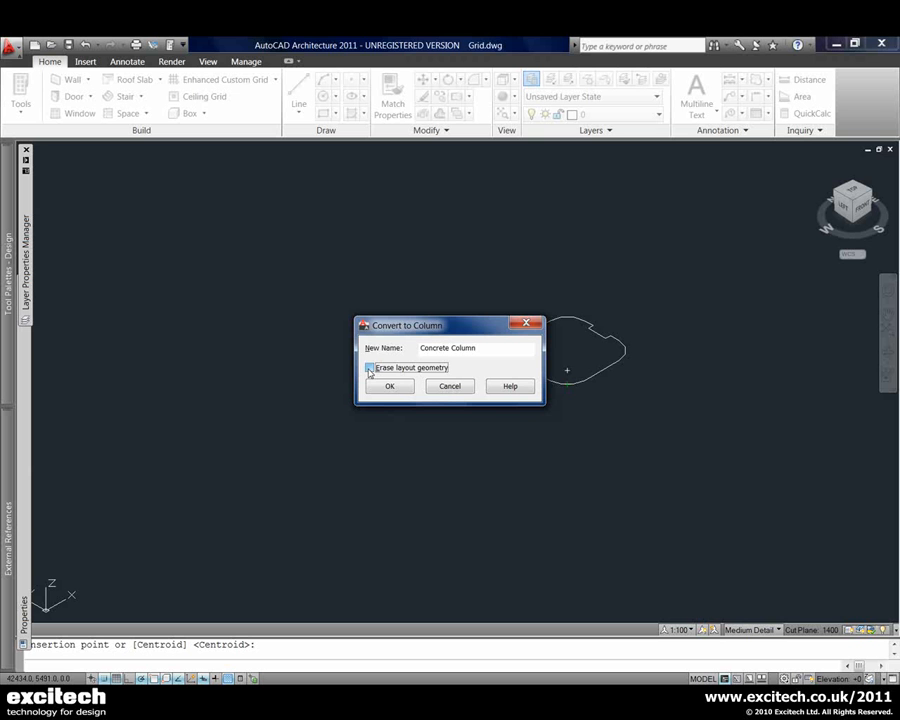
pyautogui.click(390, 386)
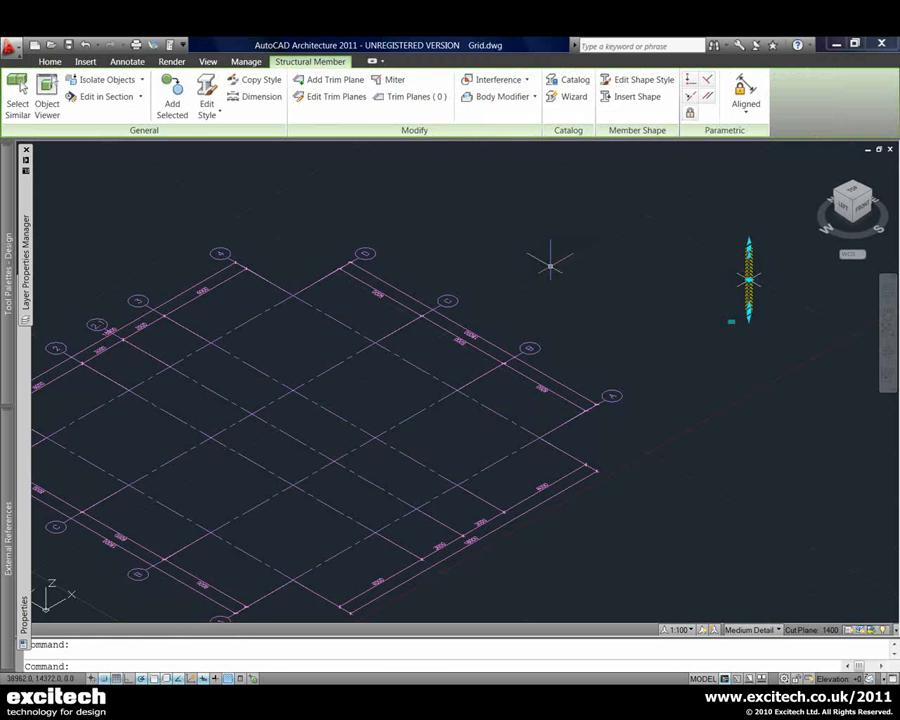
# Insert Concrete Column at every grid intersection and finish placement
pyautogui.click(172, 96)
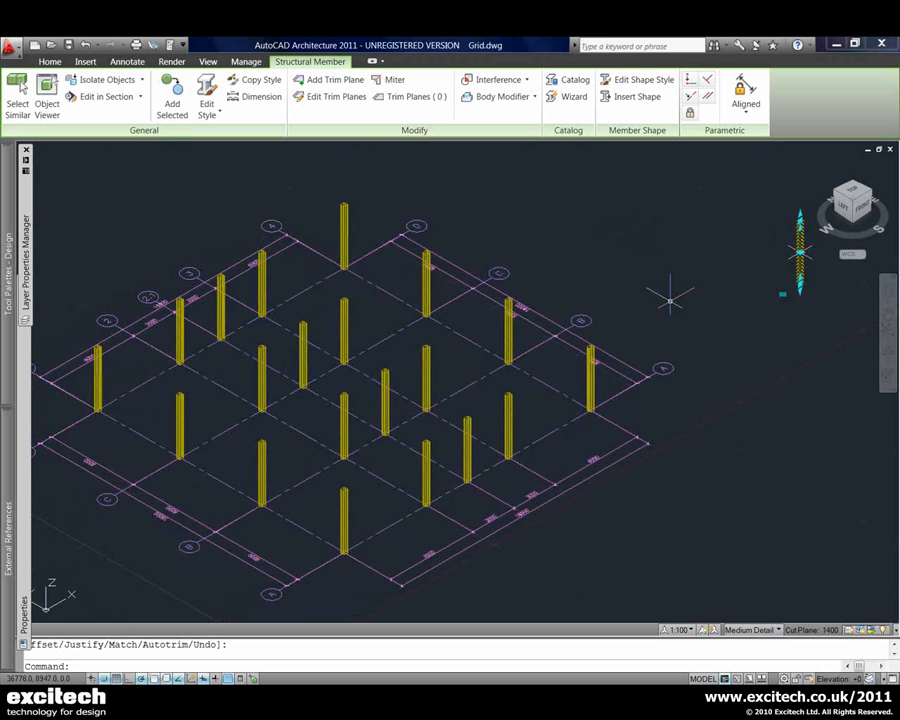
pyautogui.click(48, 60)
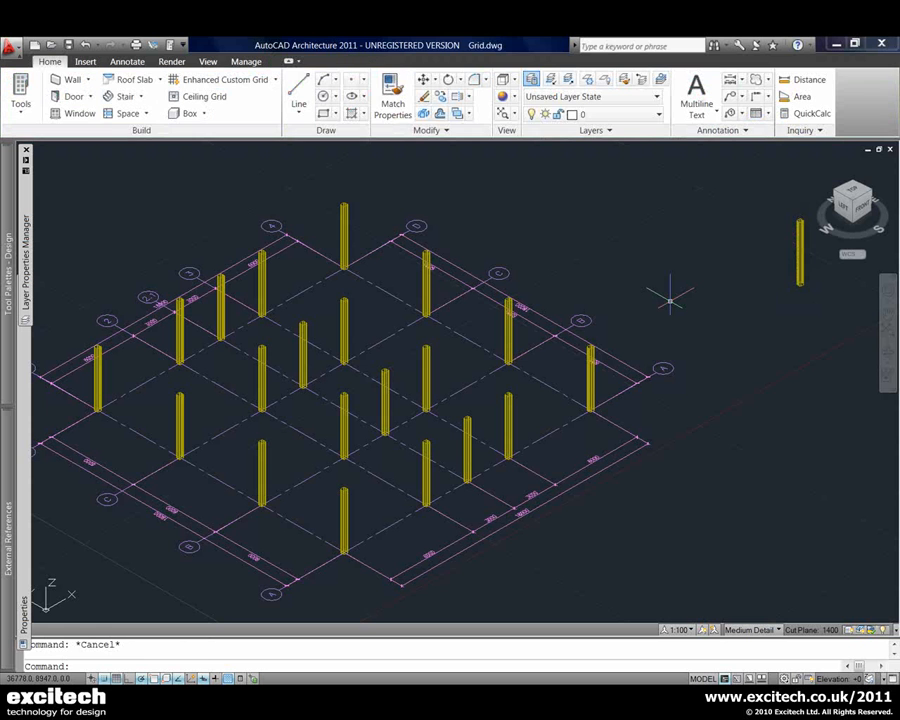